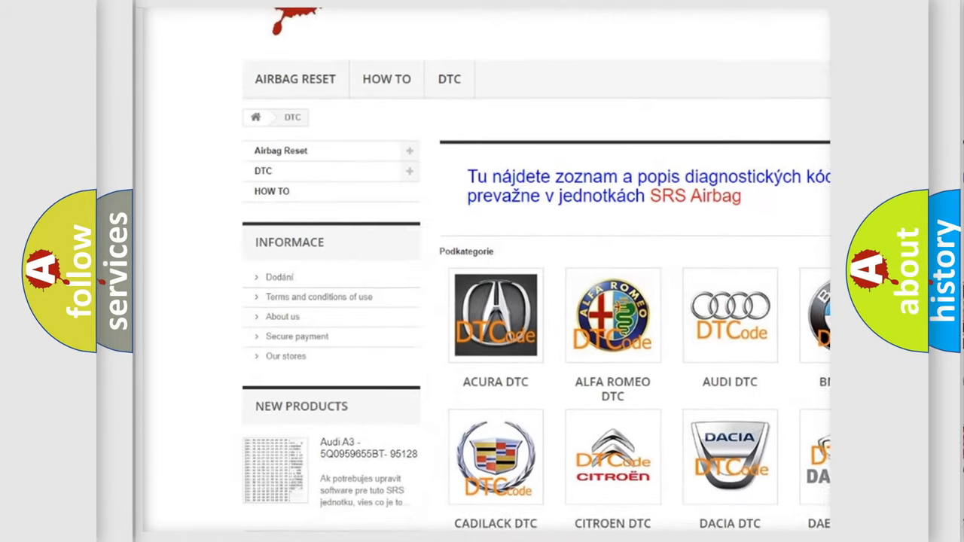
pyautogui.scroll(-3)
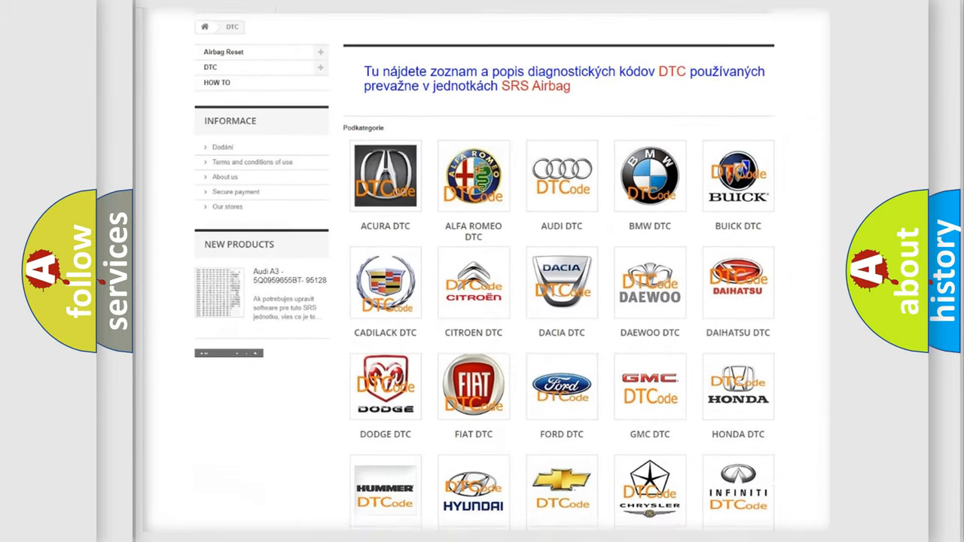
pyautogui.scroll(-3)
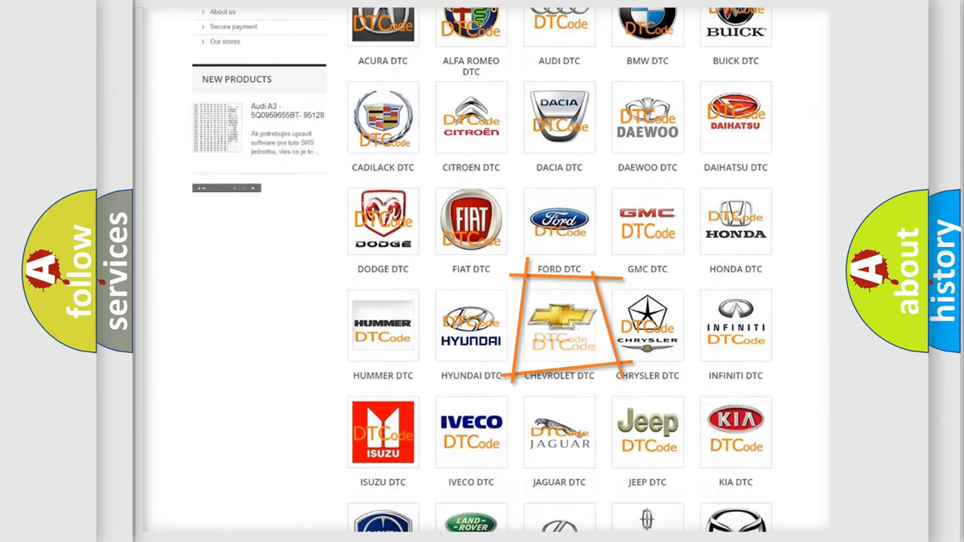